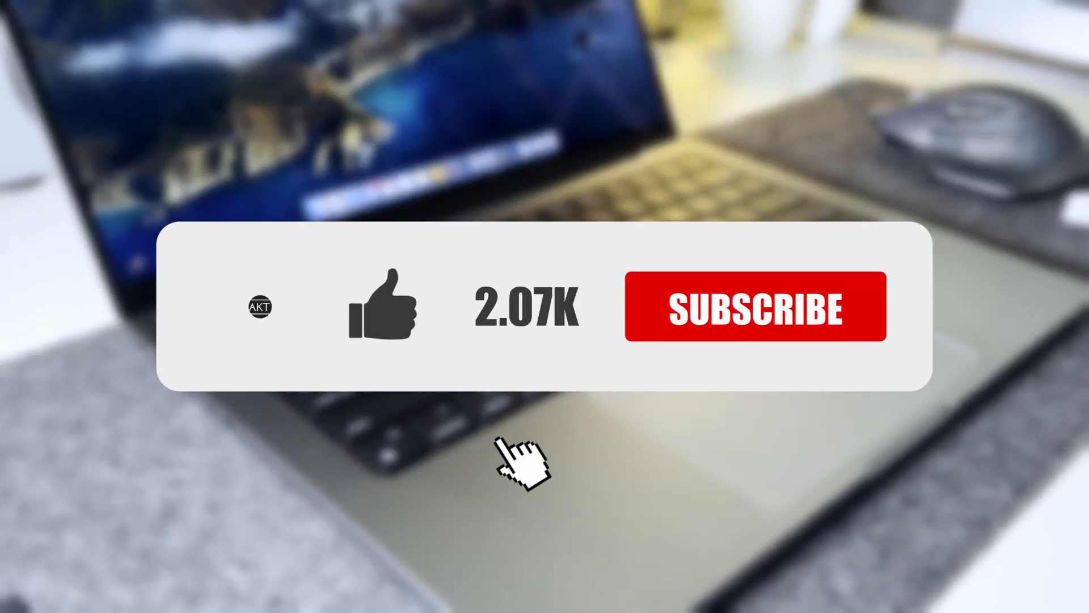
- Scroll the MacBook Pro Tech Specs page down to the Battery and Power section
click(755, 306)
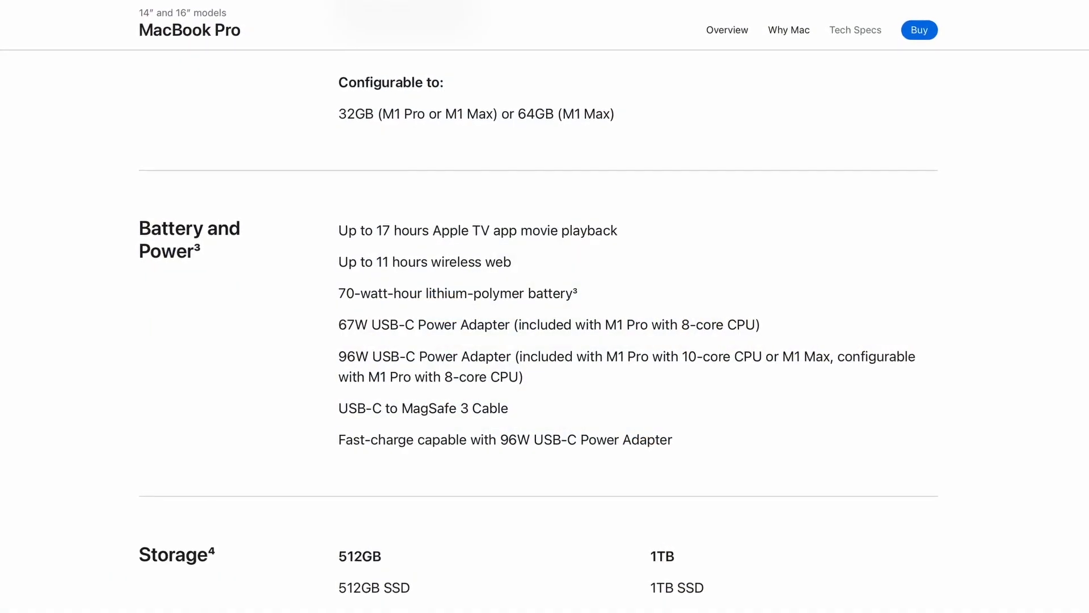
scroll(down, 3)
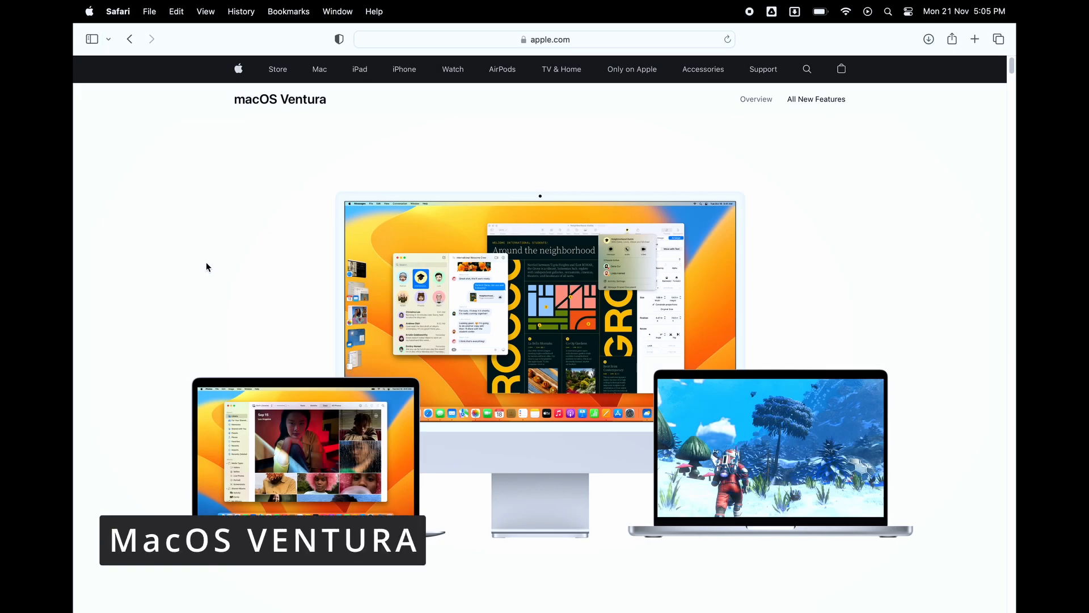
- Scroll the Ventura features page past Mail, Spotlight and Shared Tab Groups to Messages
scroll(down, 3)
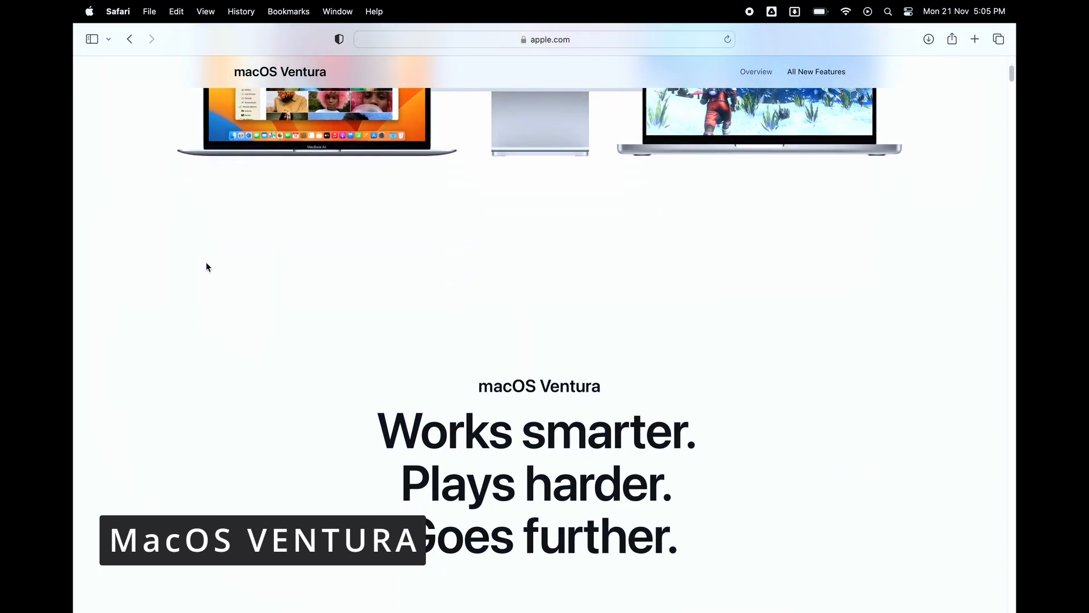
scroll(down, 3)
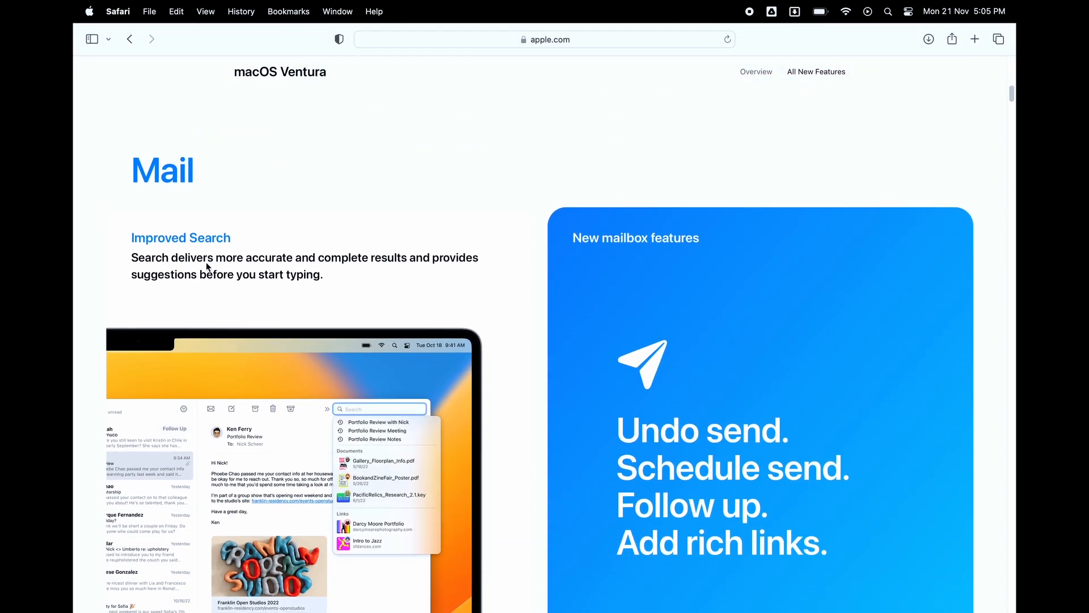
scroll(down, 3)
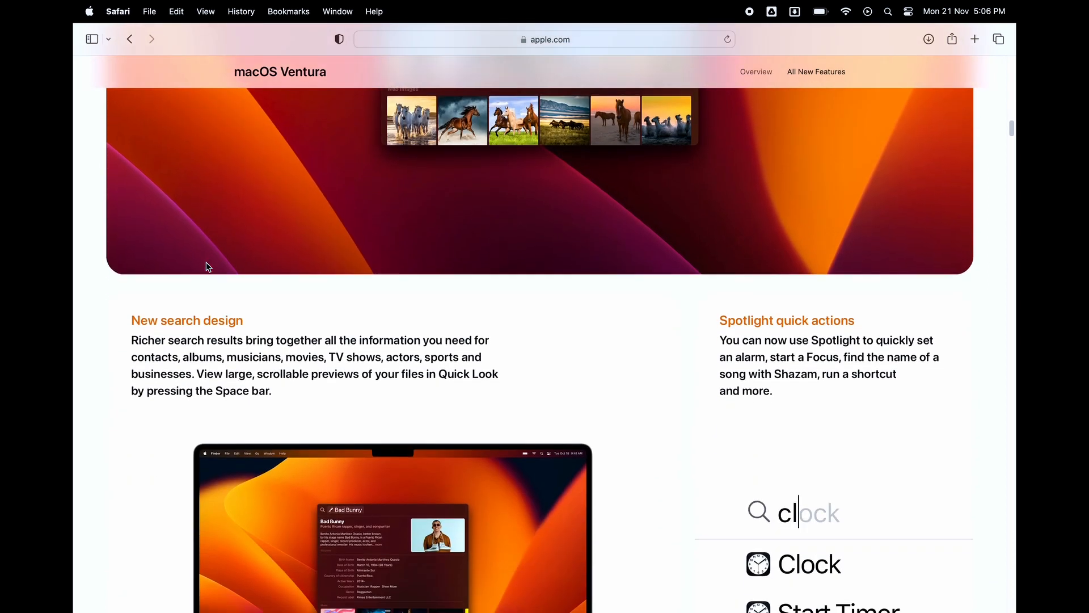
scroll(down, 3)
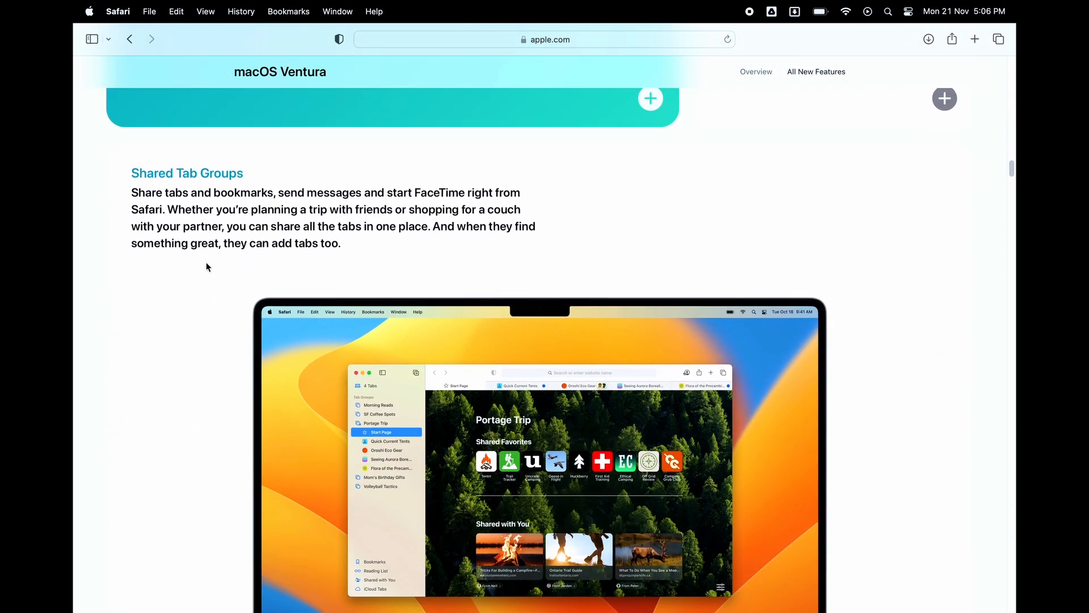
scroll(down, 3)
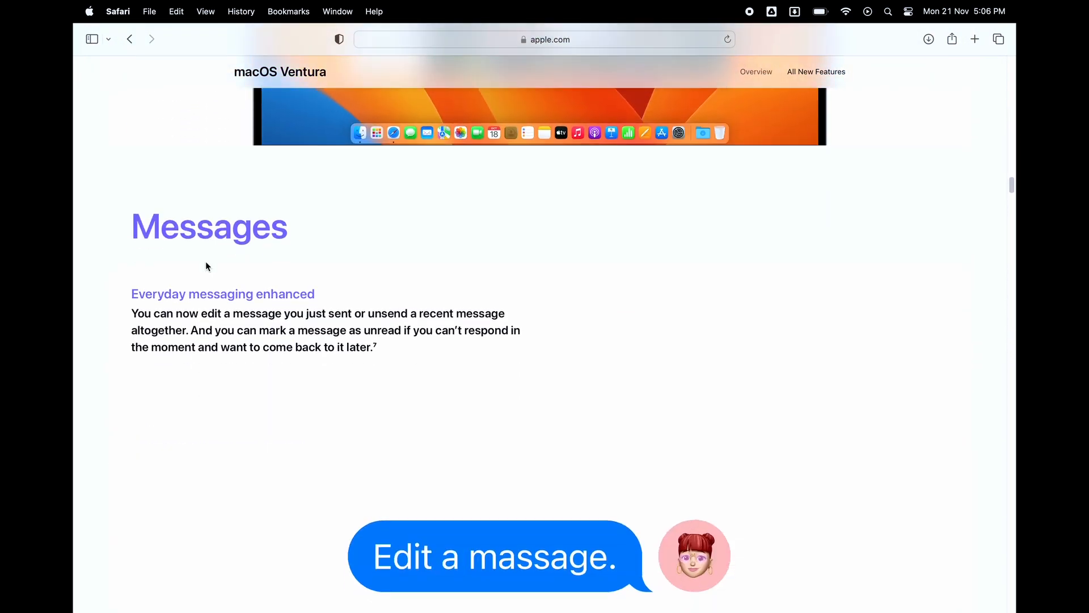
scroll(down, 3)
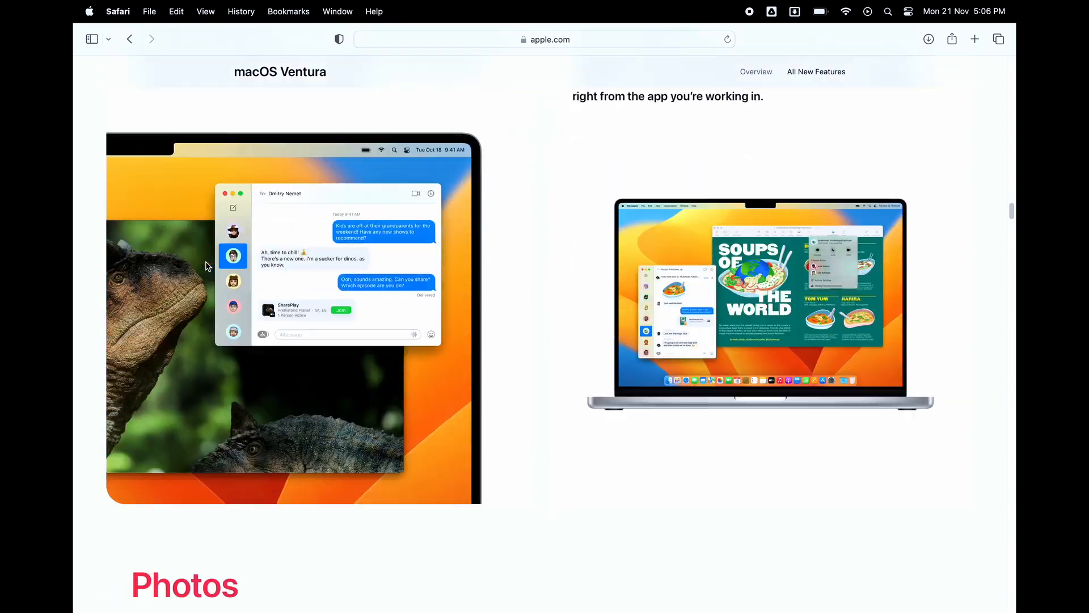